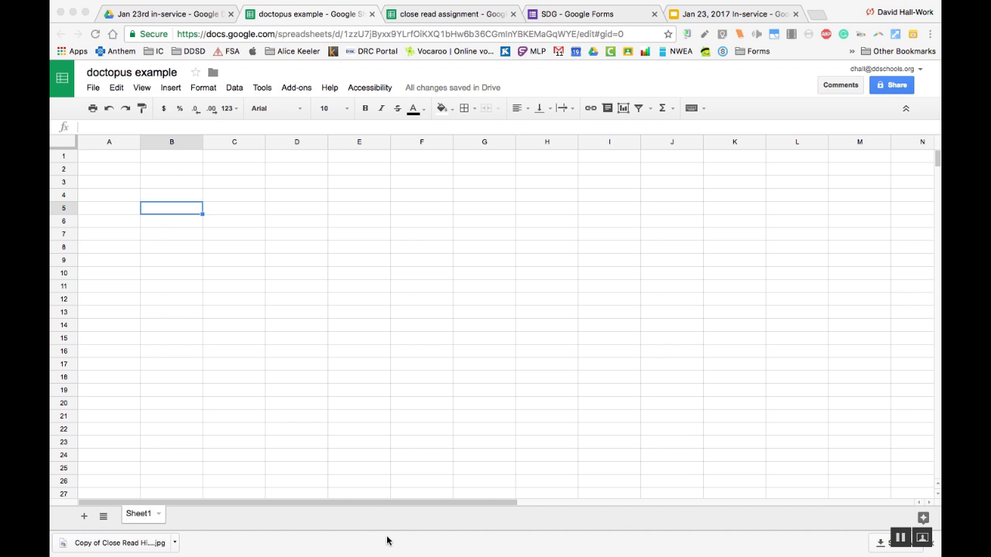
mouse_move(102, 93)
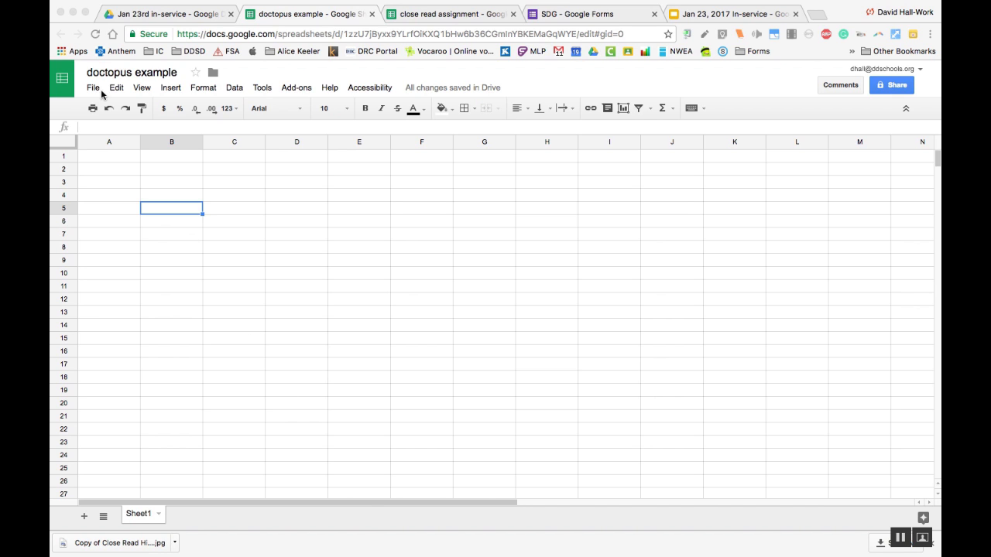
mouse_move(152, 74)
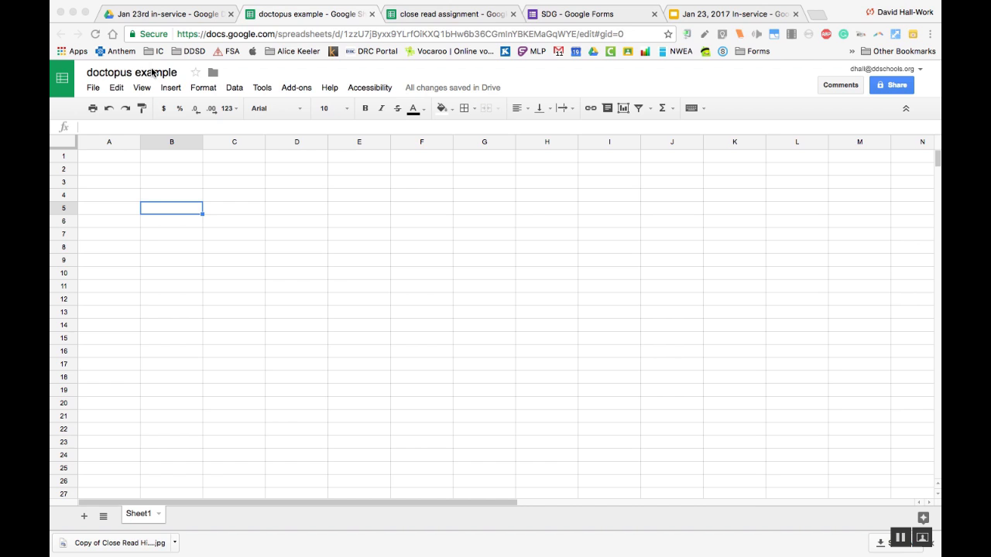
mouse_move(127, 74)
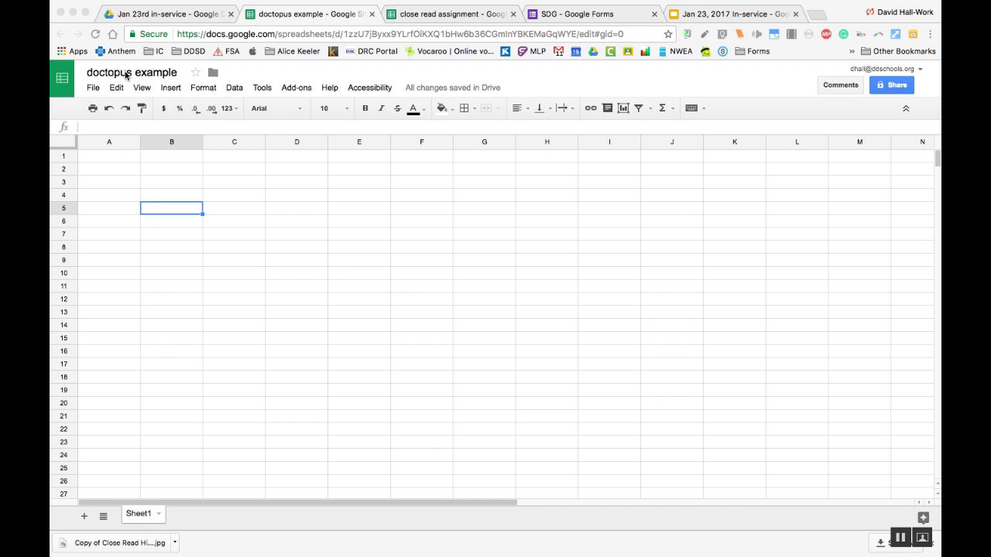
Step: Launch the Doctopus sidebar at Step 1: Select mode from the Add-ons menu
click(132, 73)
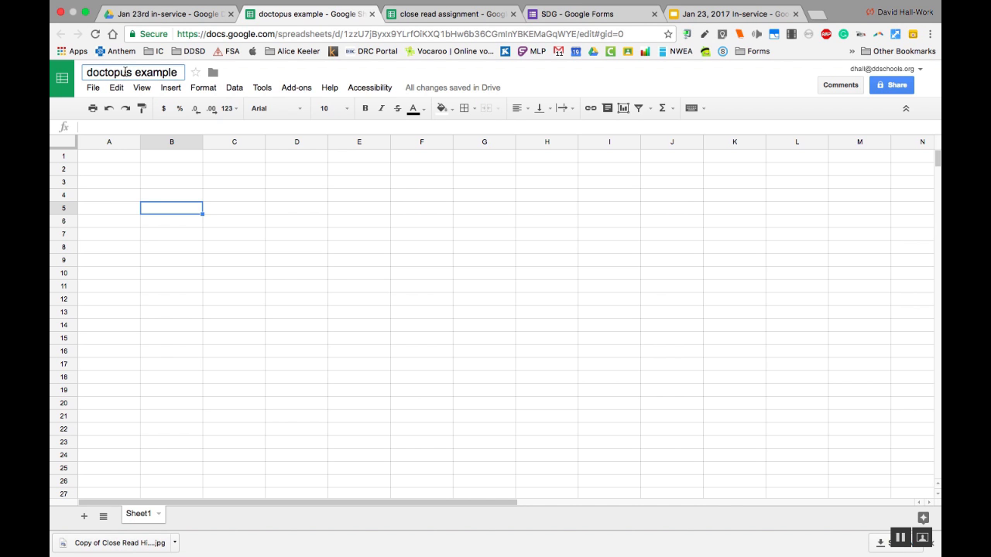
click(295, 87)
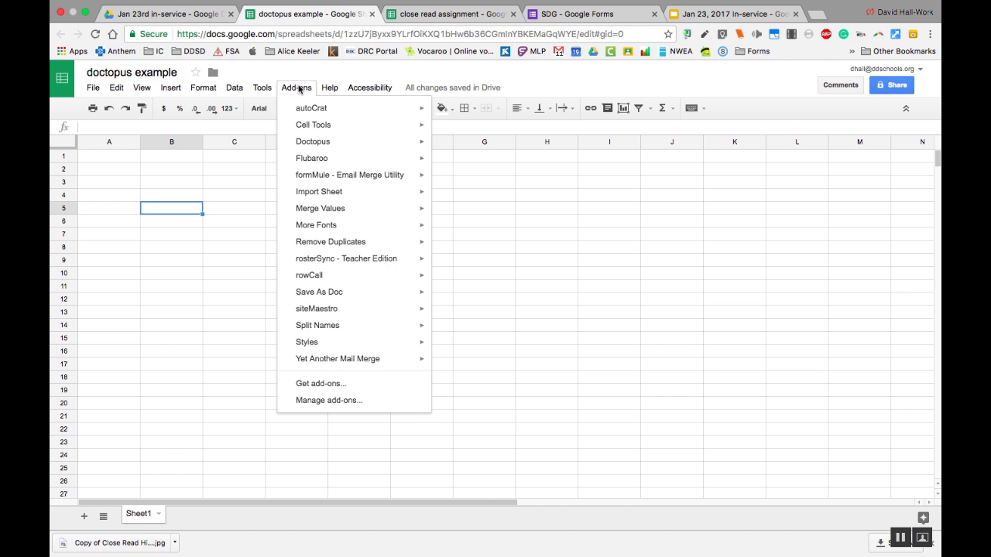
mouse_move(313, 141)
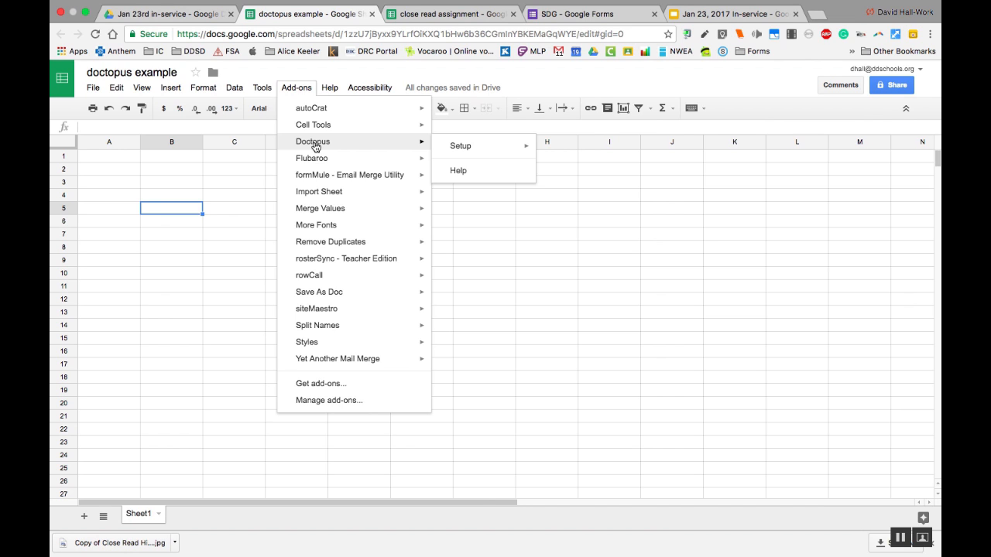
mouse_move(323, 386)
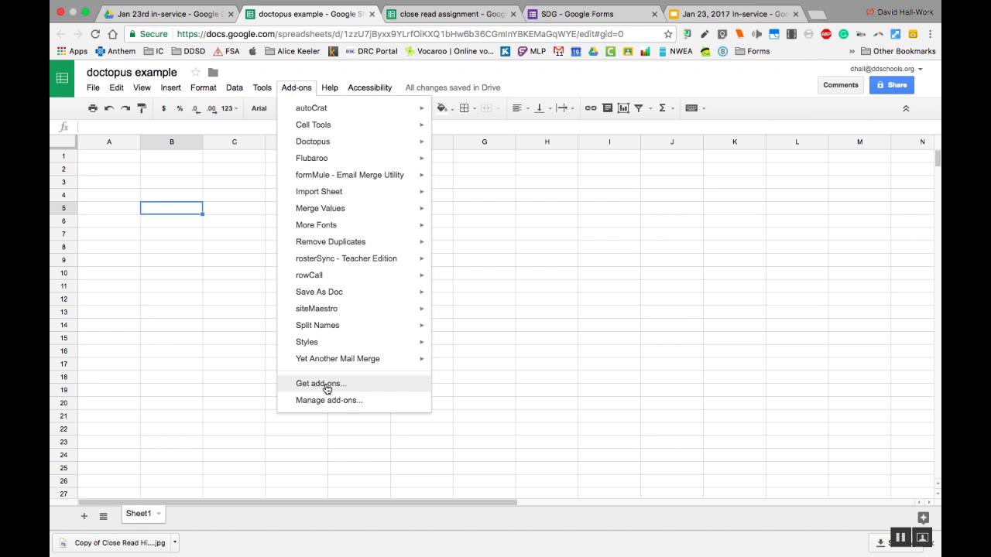
mouse_move(328, 370)
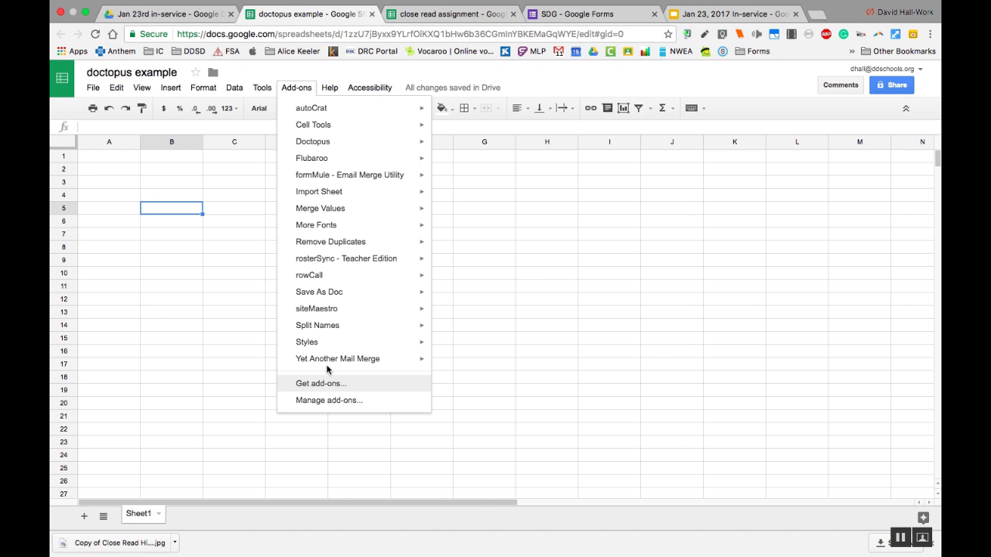
mouse_move(313, 142)
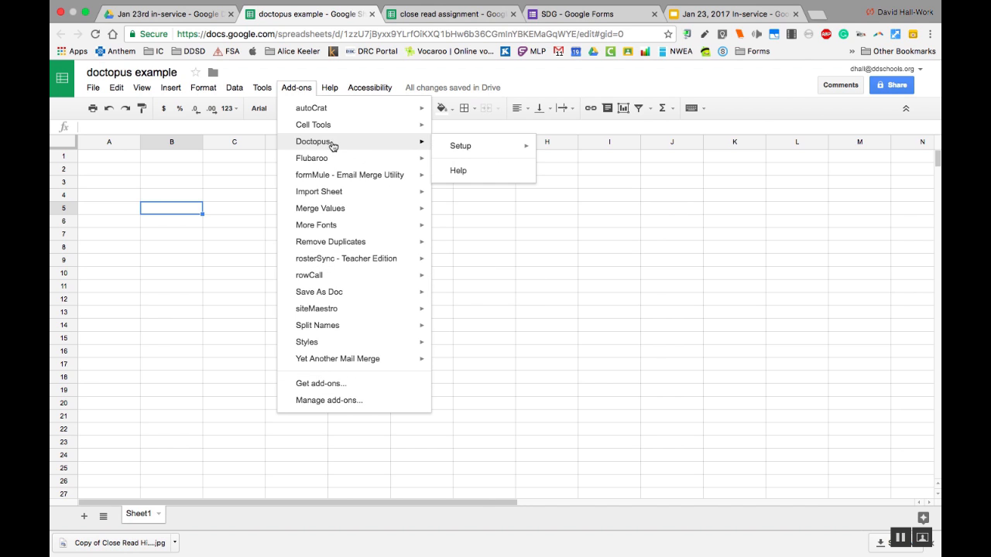
click(459, 145)
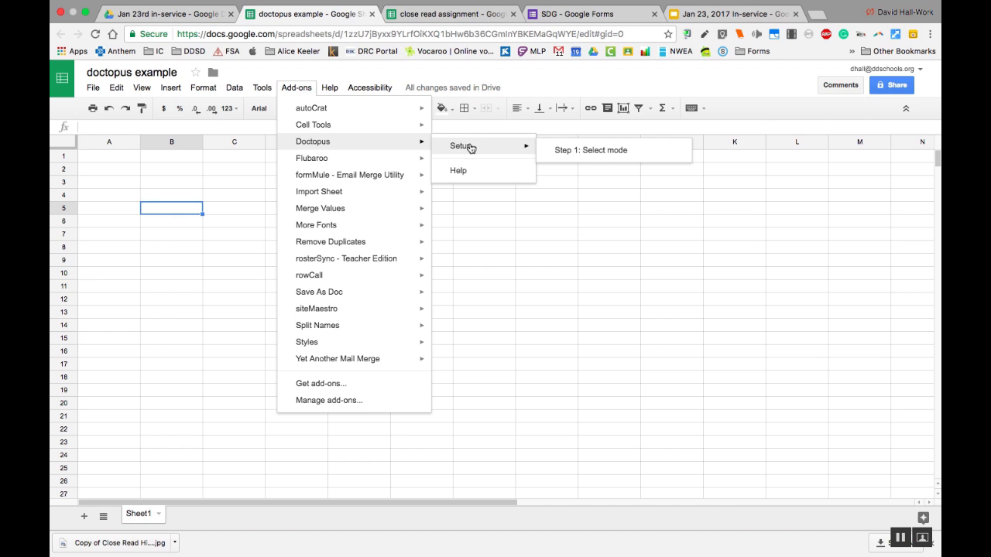
mouse_move(541, 149)
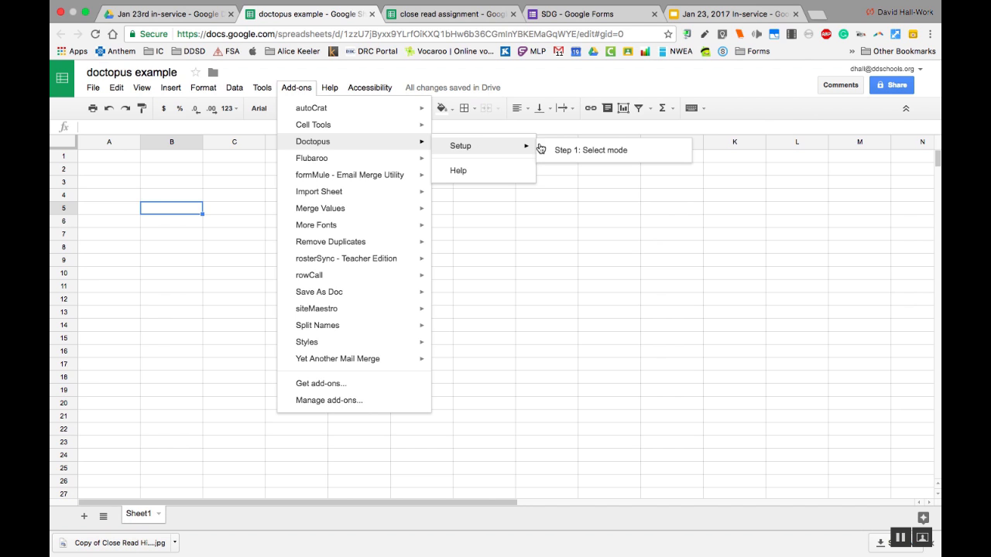
click(590, 148)
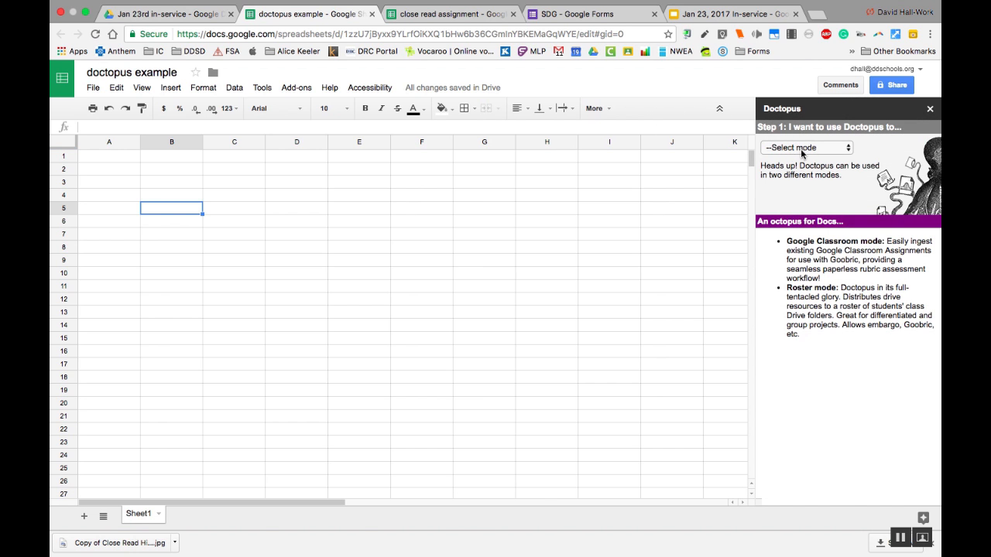
Step: Choose 'Ingest a Google Classroom Assignment', pick Test Class's writing essay assignment, and start ingesting
click(806, 147)
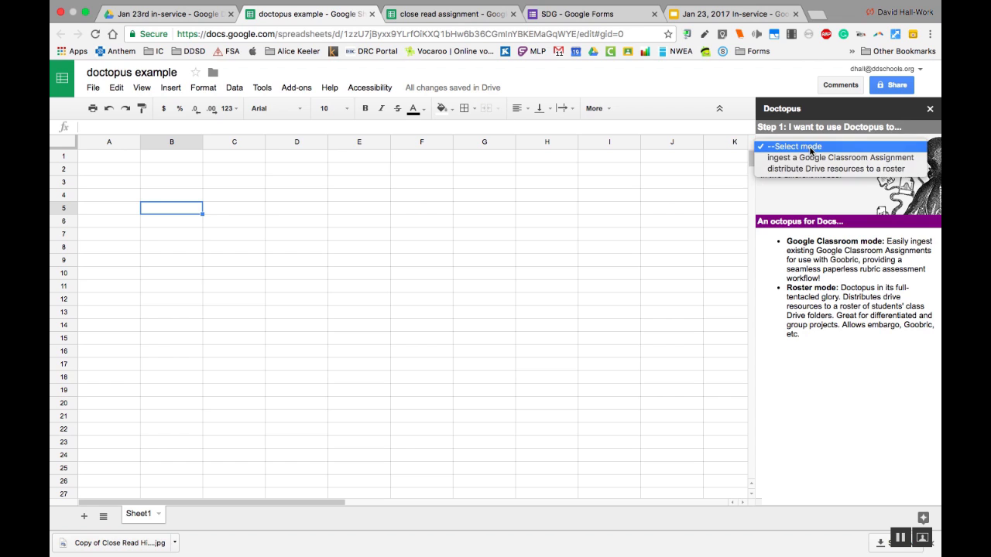
mouse_move(839, 158)
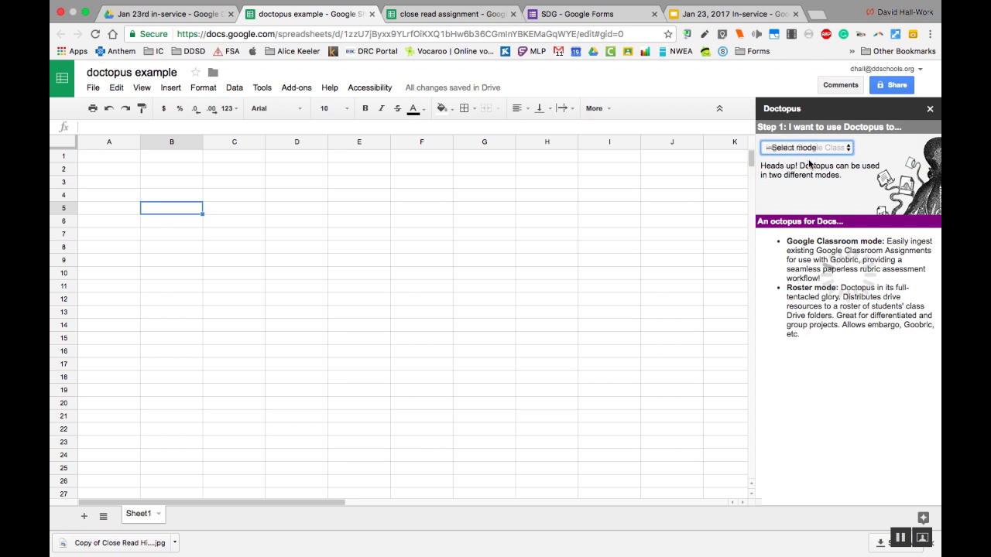
click(805, 147)
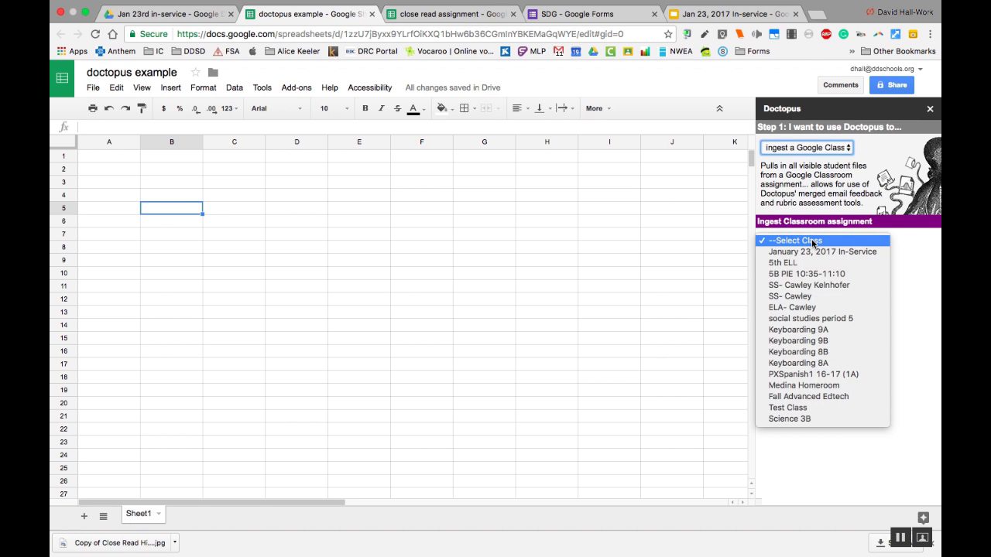
mouse_move(787, 409)
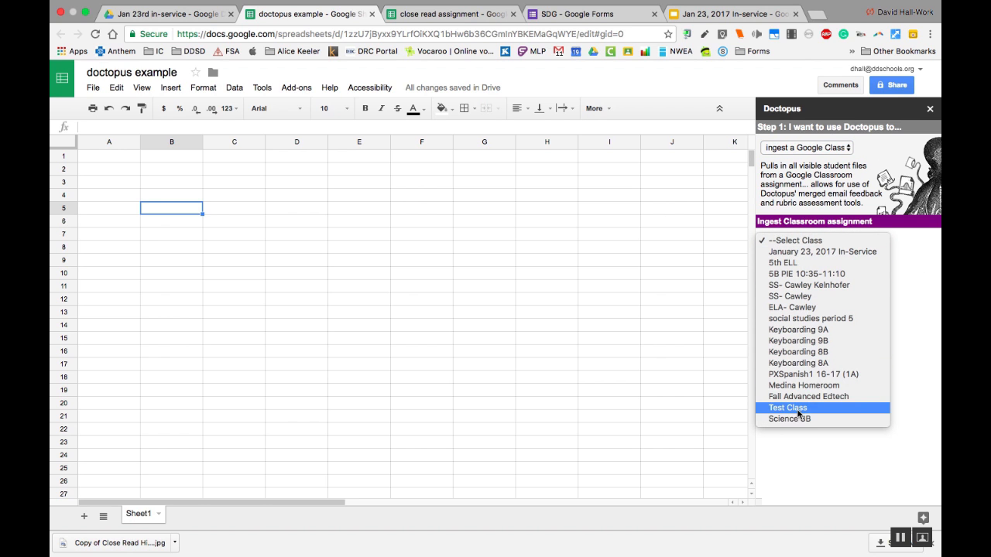
click(786, 408)
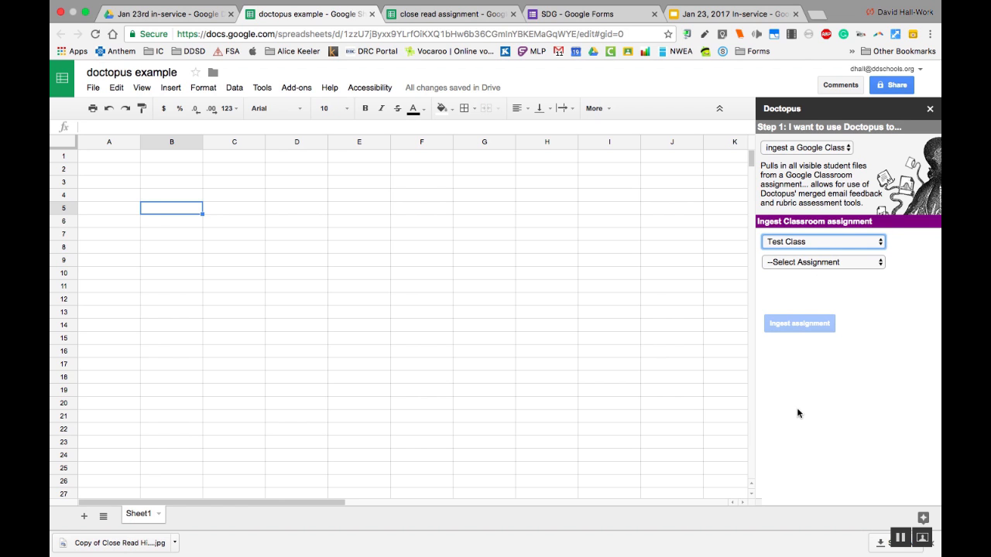
click(823, 262)
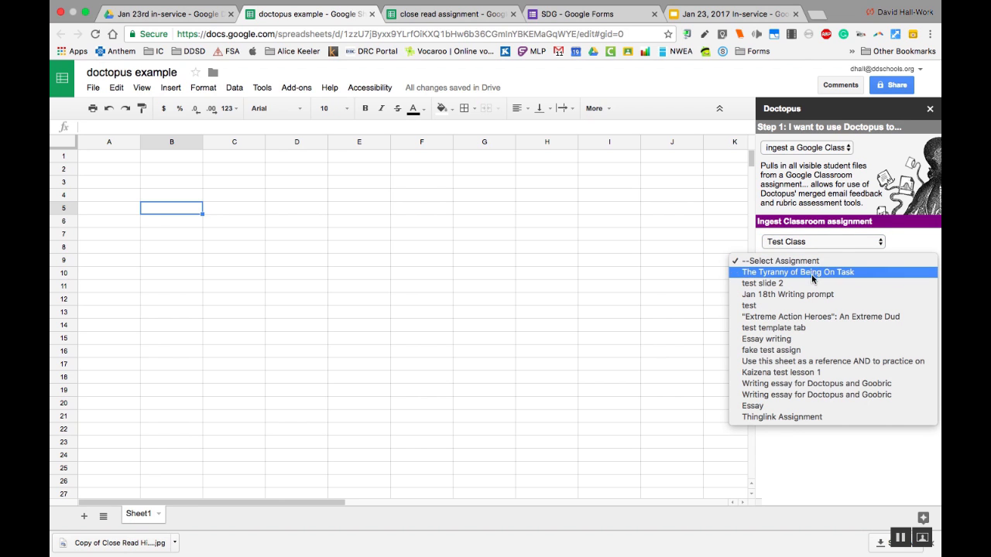
click(816, 384)
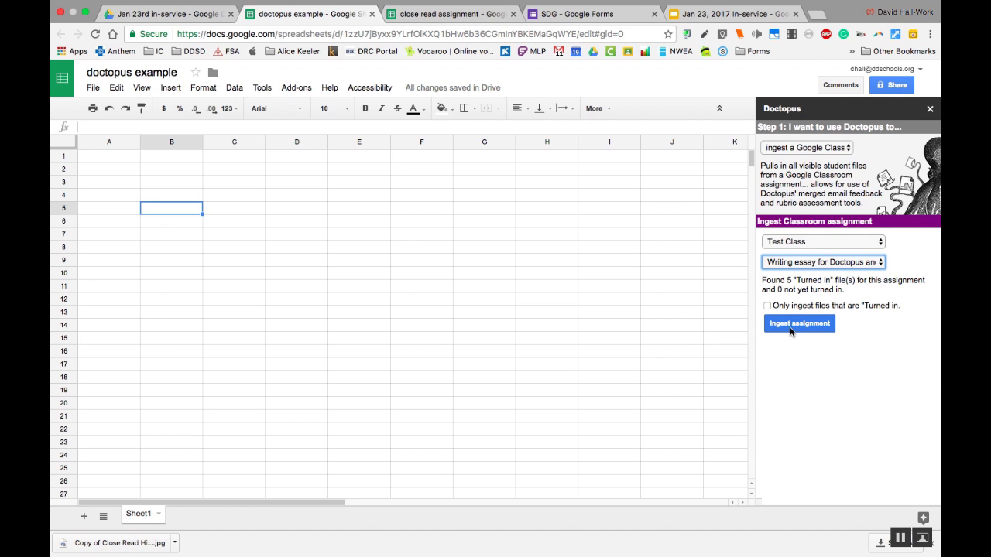
mouse_move(786, 282)
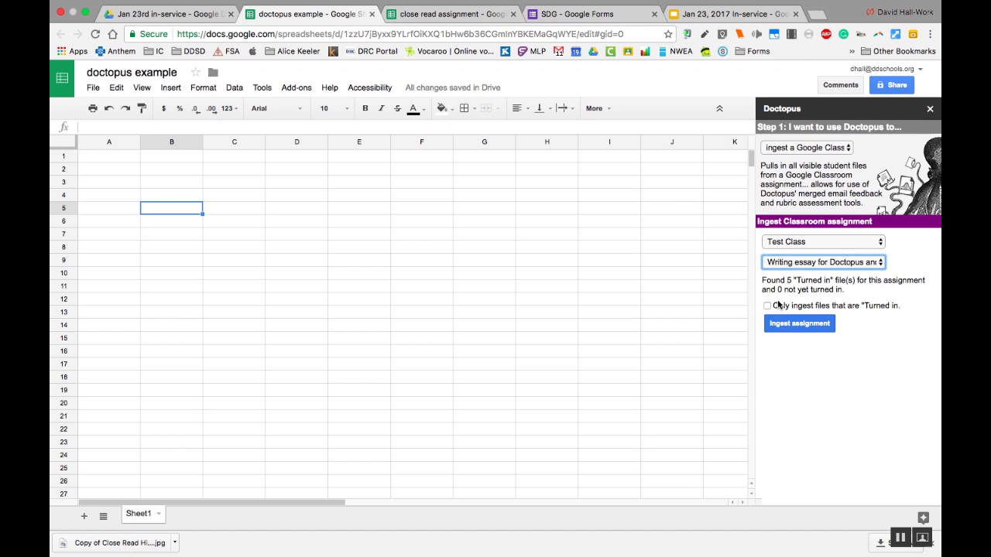
click(799, 324)
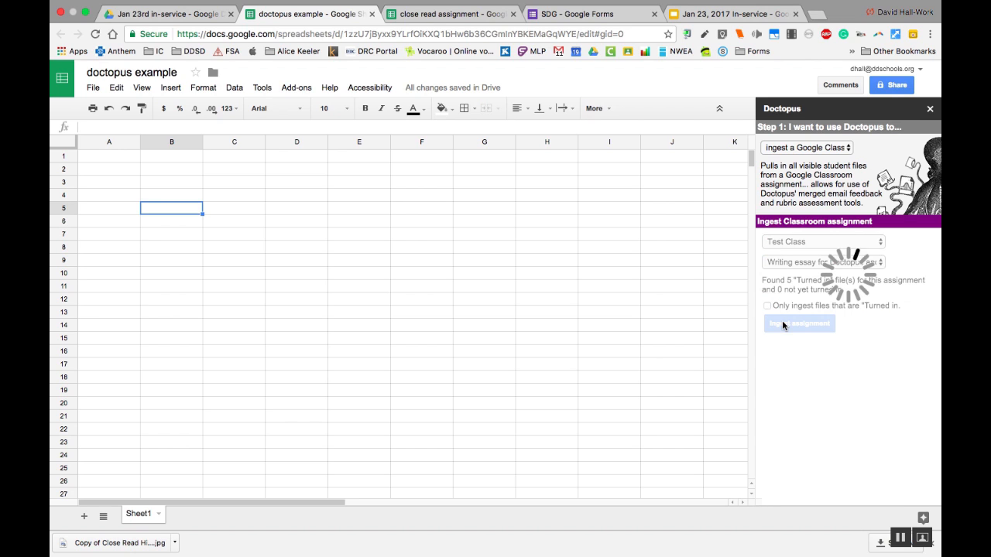
click(799, 324)
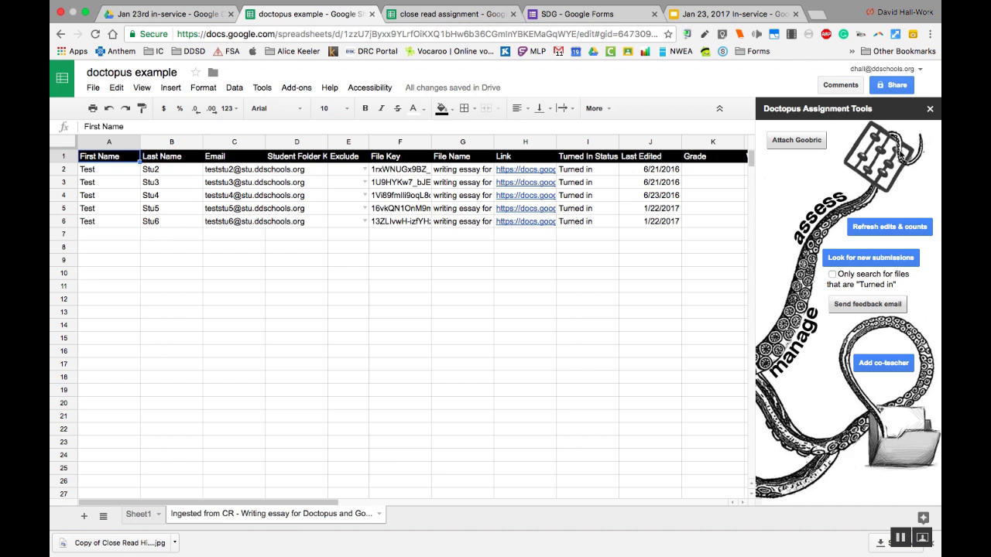
mouse_move(616, 269)
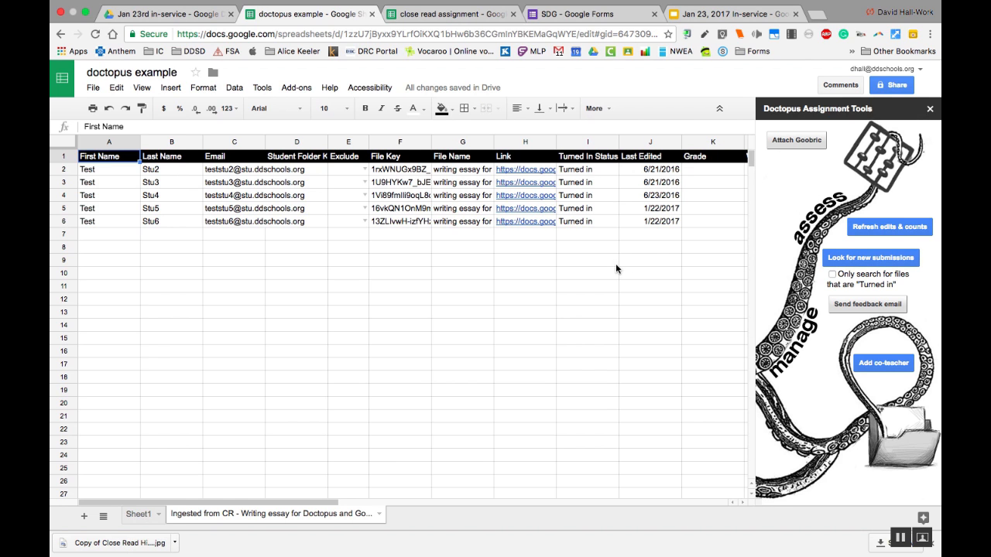
mouse_move(226, 248)
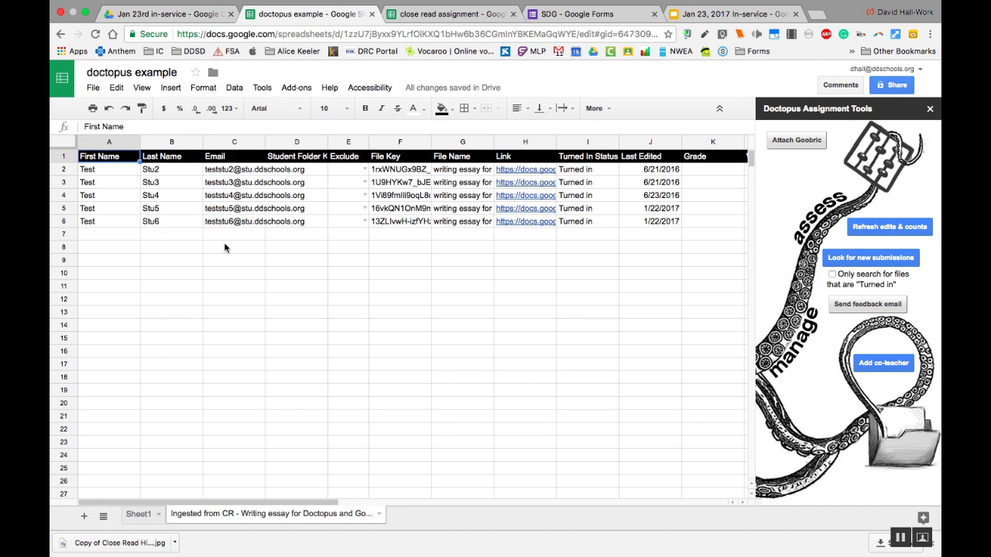
mouse_move(229, 192)
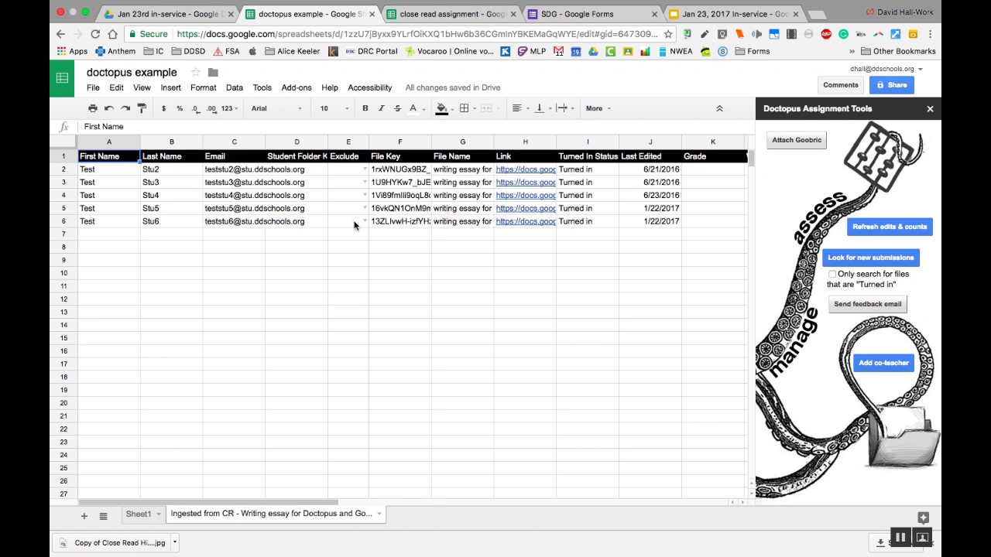
mouse_move(390, 190)
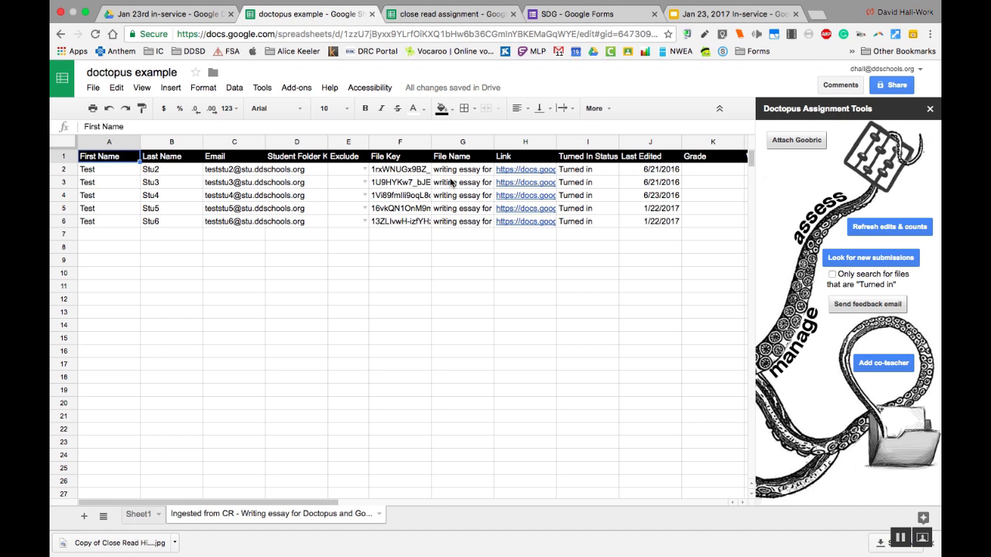
mouse_move(527, 168)
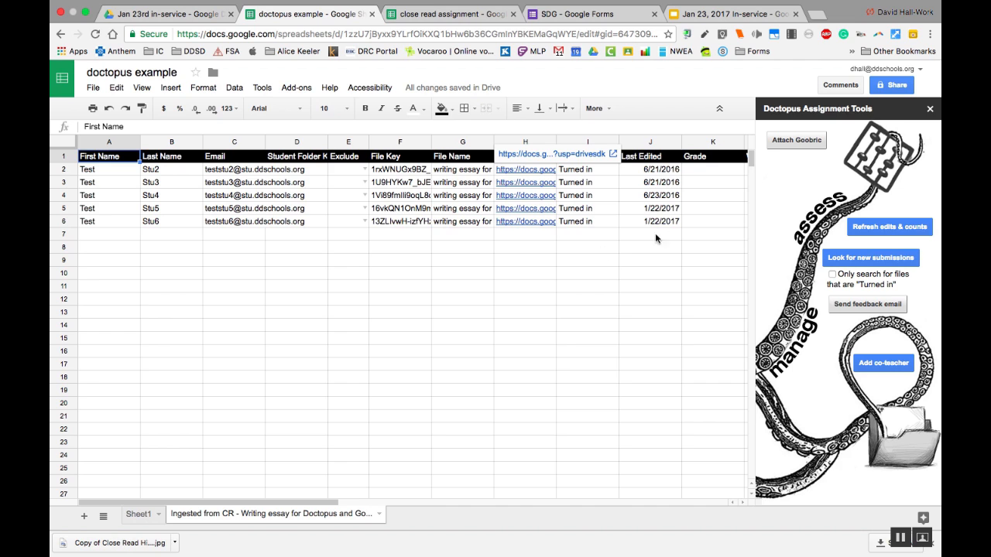
Step: Select a student's essay link in the Link column and open its preview
scroll(right, 3)
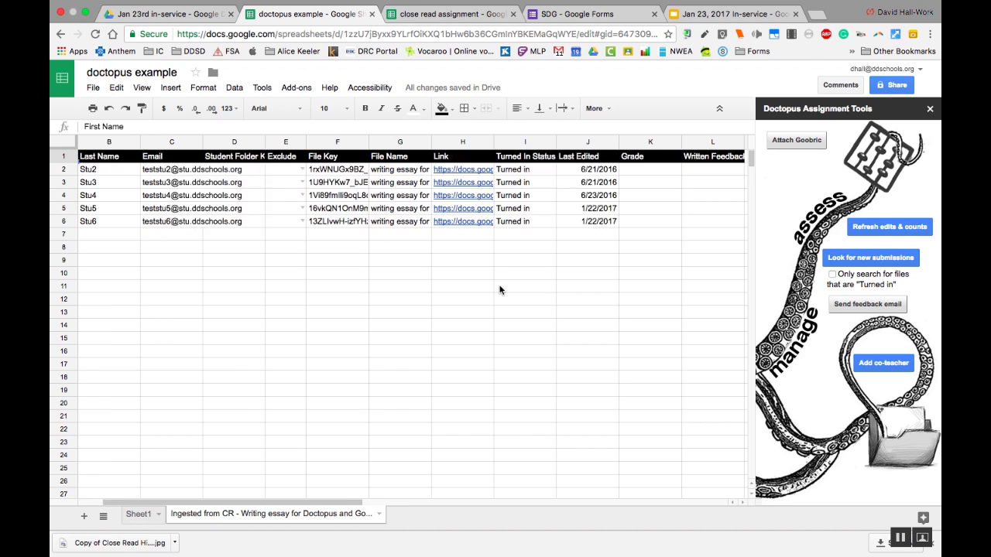
click(527, 168)
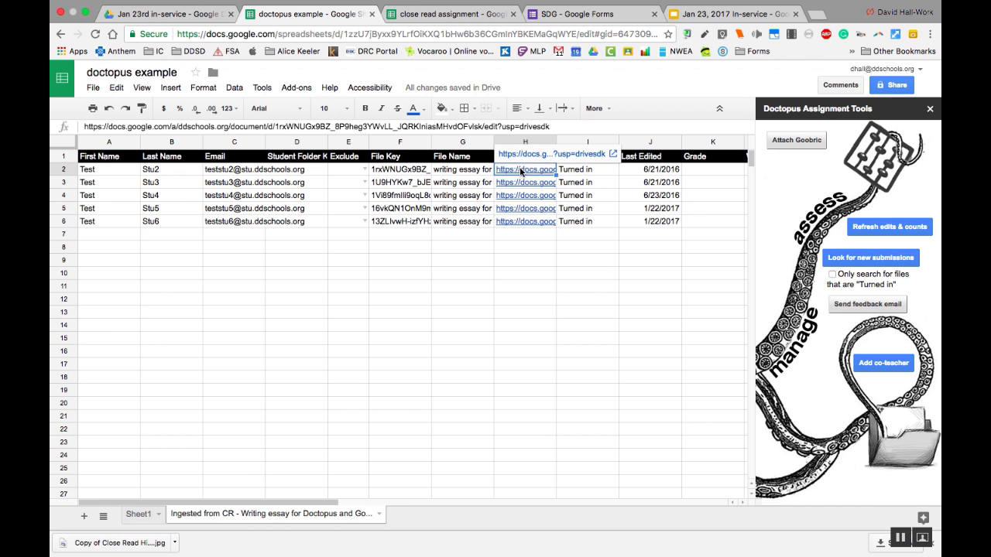
click(527, 183)
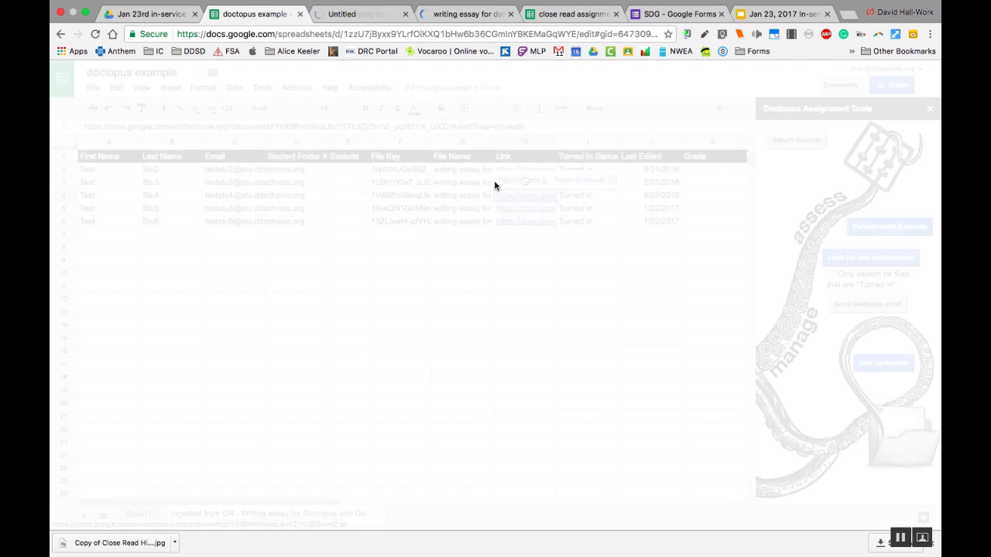
Step: Open Test Stu4's essay submission in Google Docs from the roster link
click(525, 195)
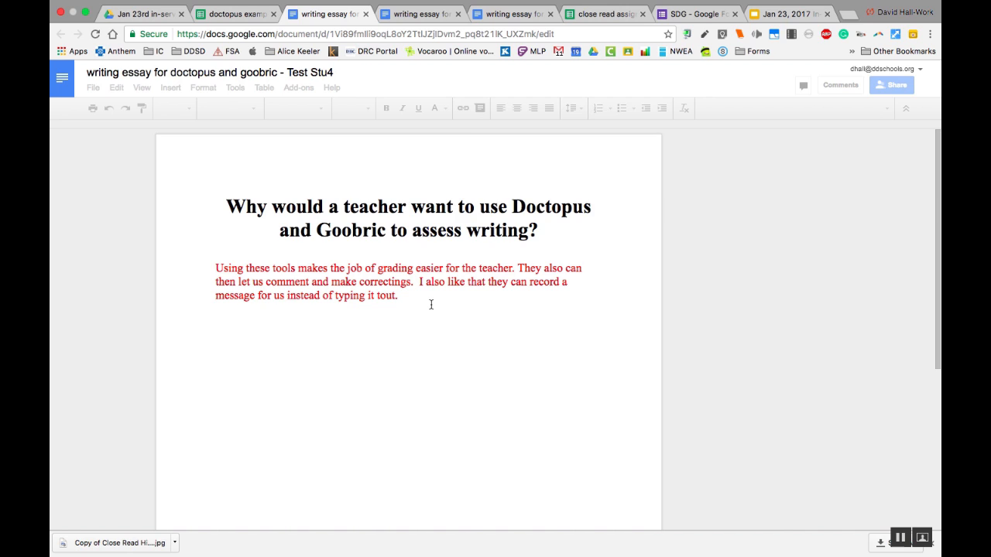
mouse_move(421, 12)
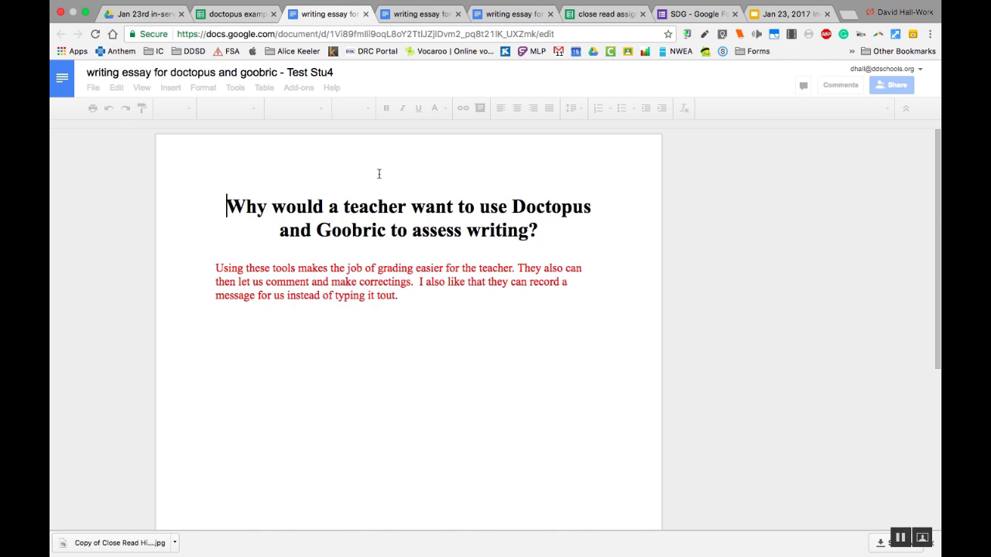
mouse_move(439, 310)
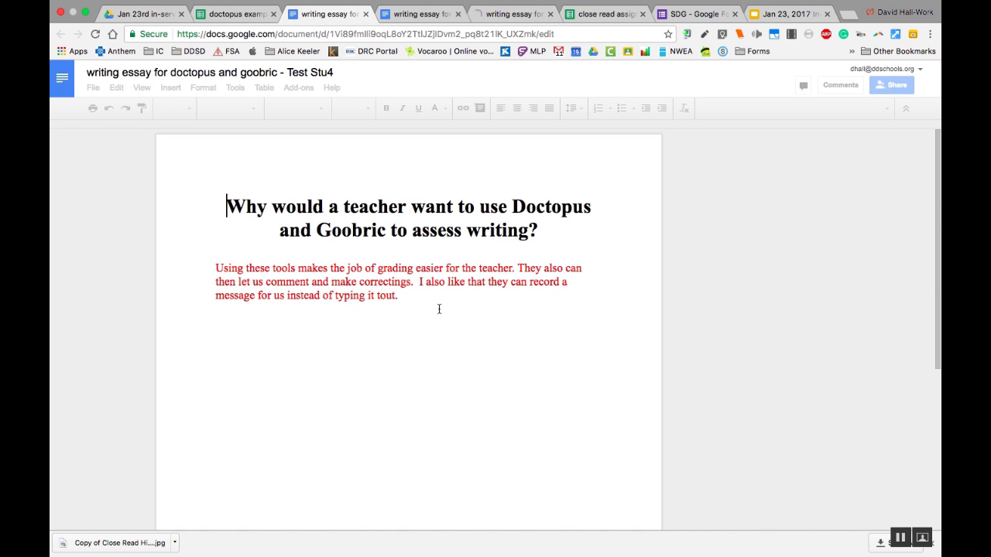
mouse_move(856, 91)
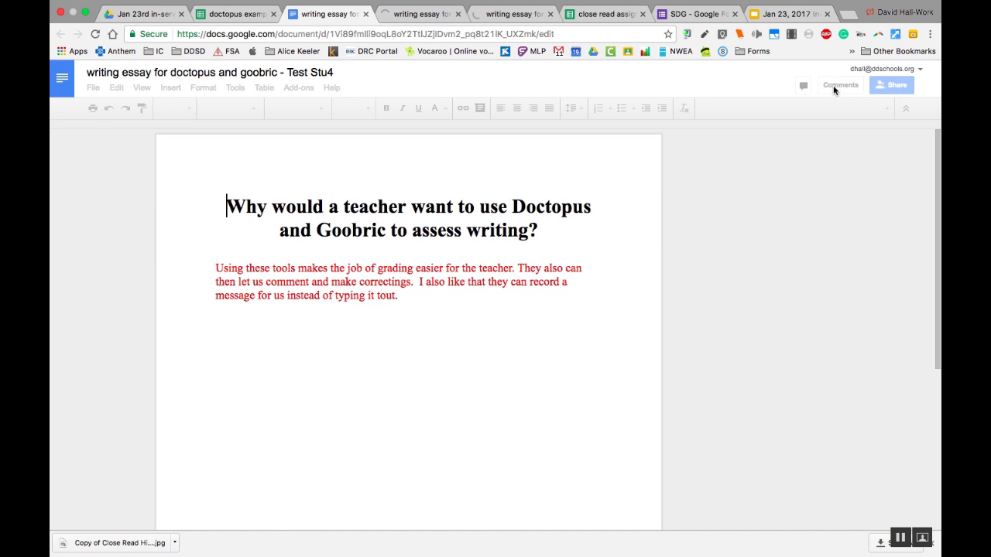
mouse_move(771, 214)
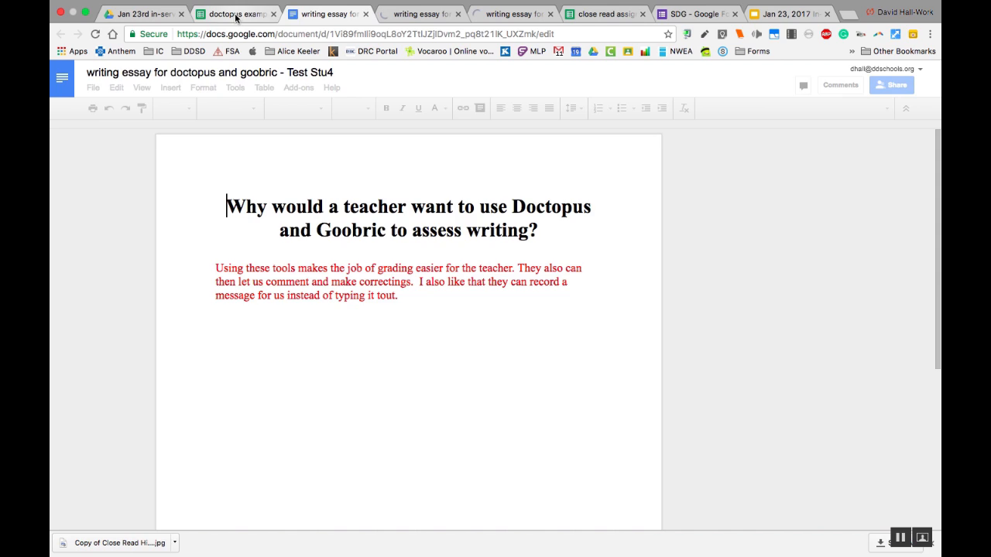
Step: Return to the doctopus example spreadsheet and view the Last Edited, Grade and Written Feedback columns
click(236, 13)
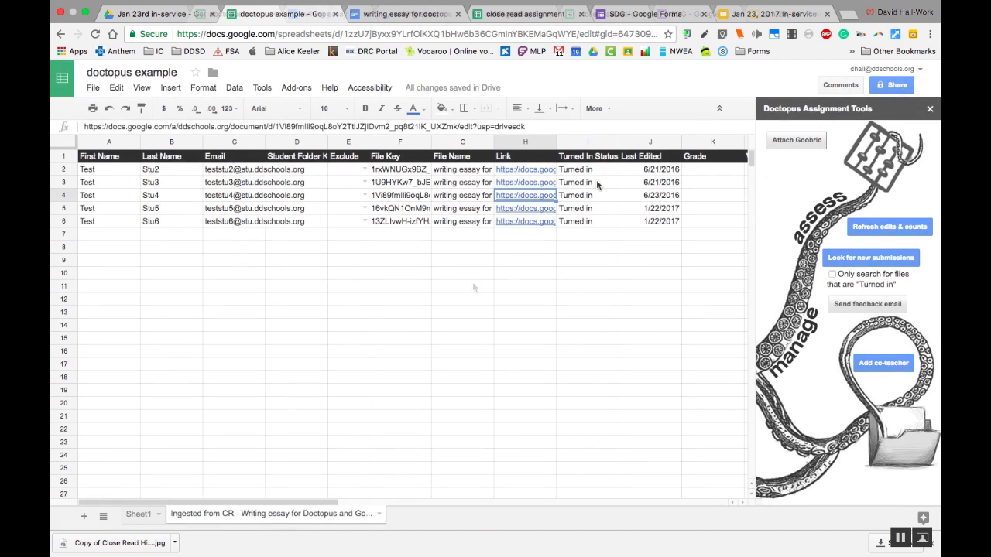
scroll(right, 3)
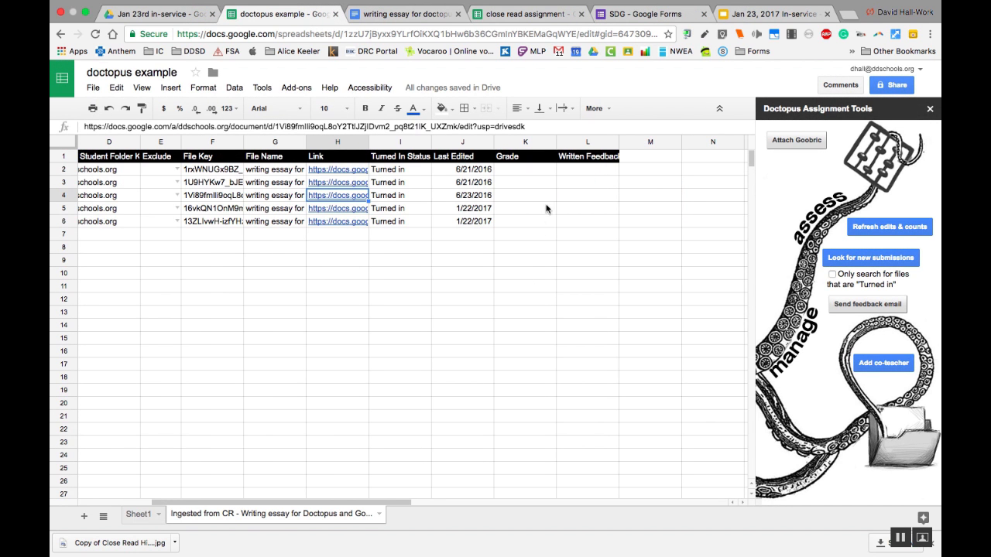
mouse_move(558, 266)
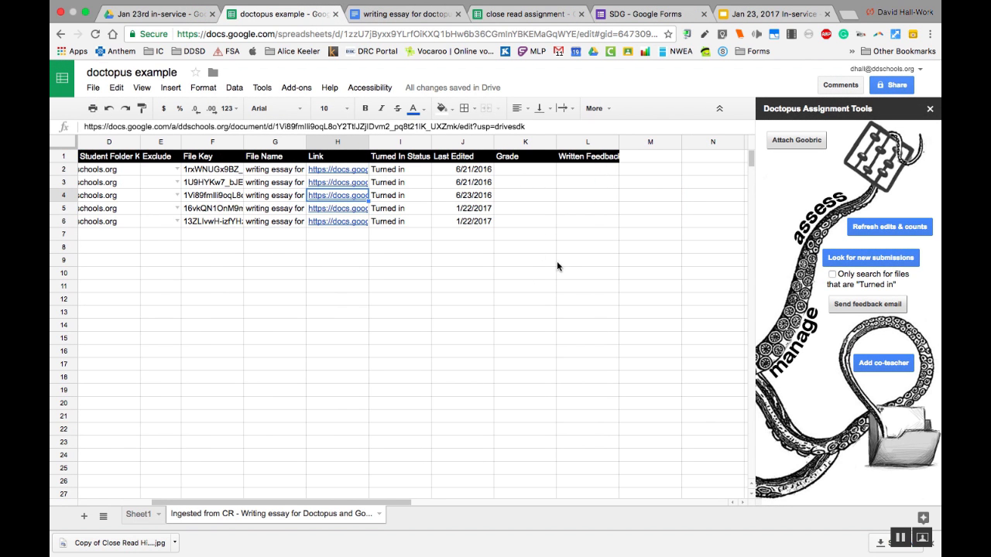
mouse_move(755, 164)
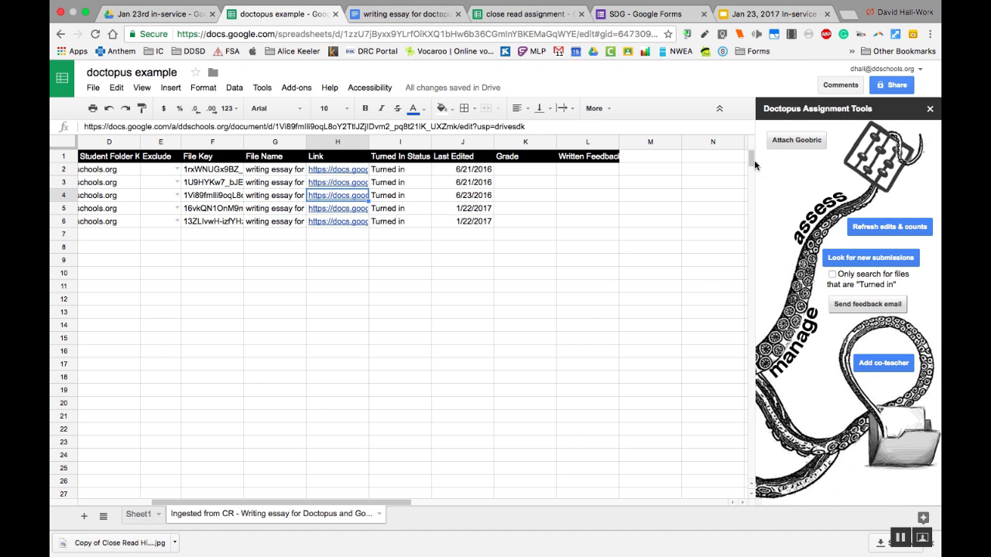
mouse_move(790, 156)
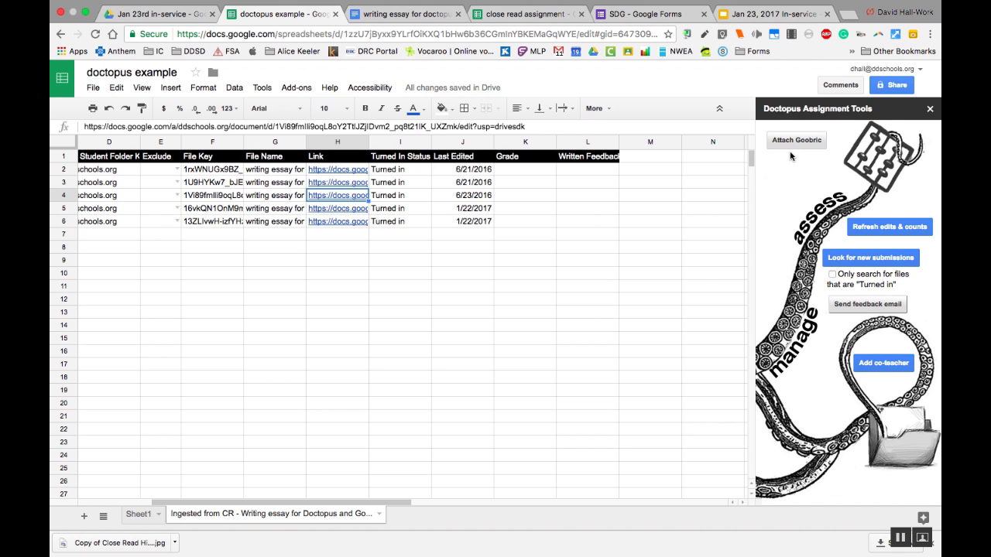
mouse_move(726, 226)
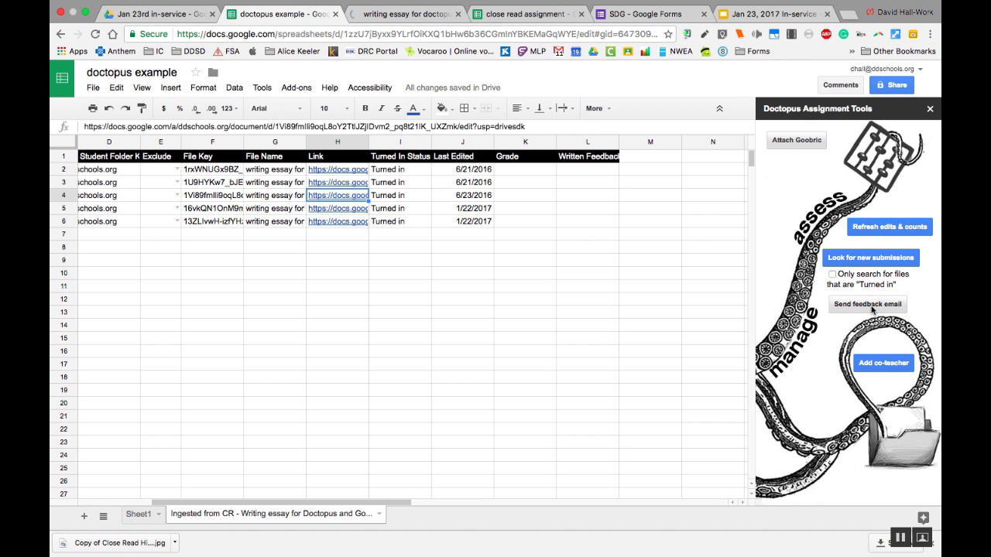
mouse_move(883, 364)
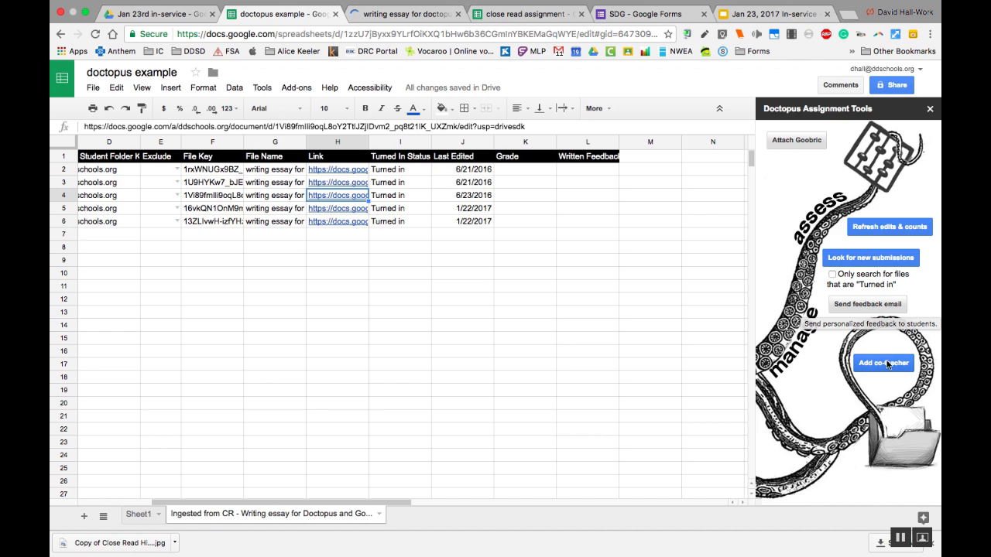
mouse_move(565, 356)
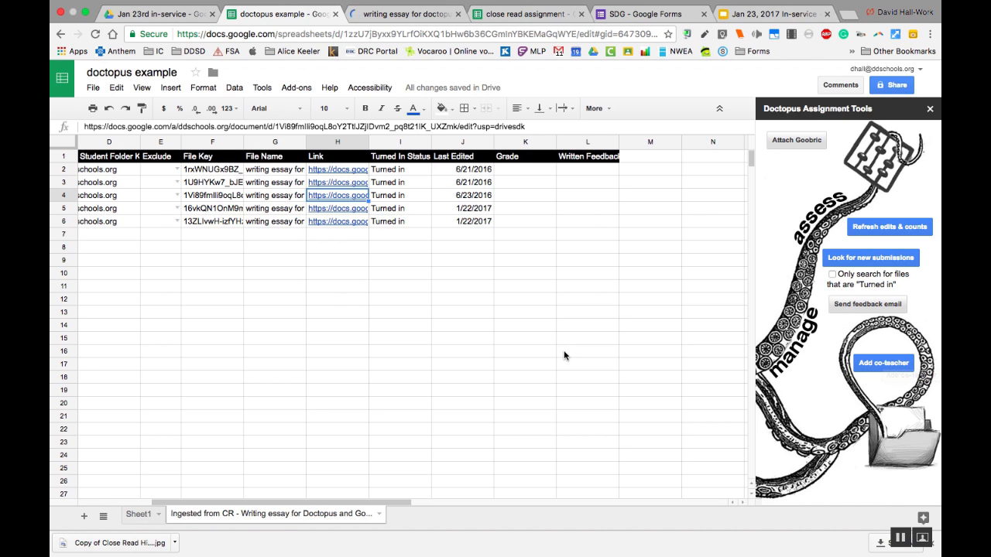